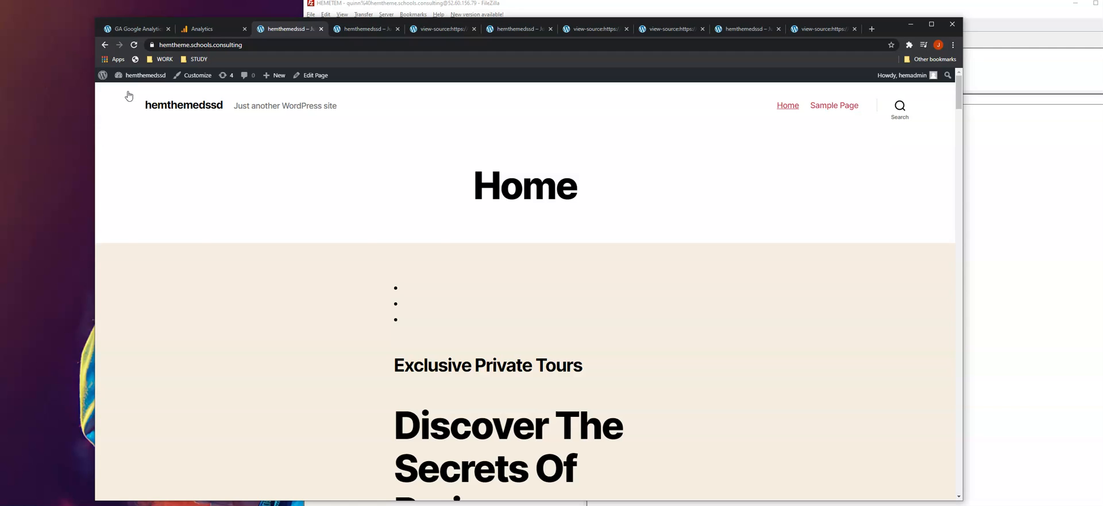
mouse_move(233, 13)
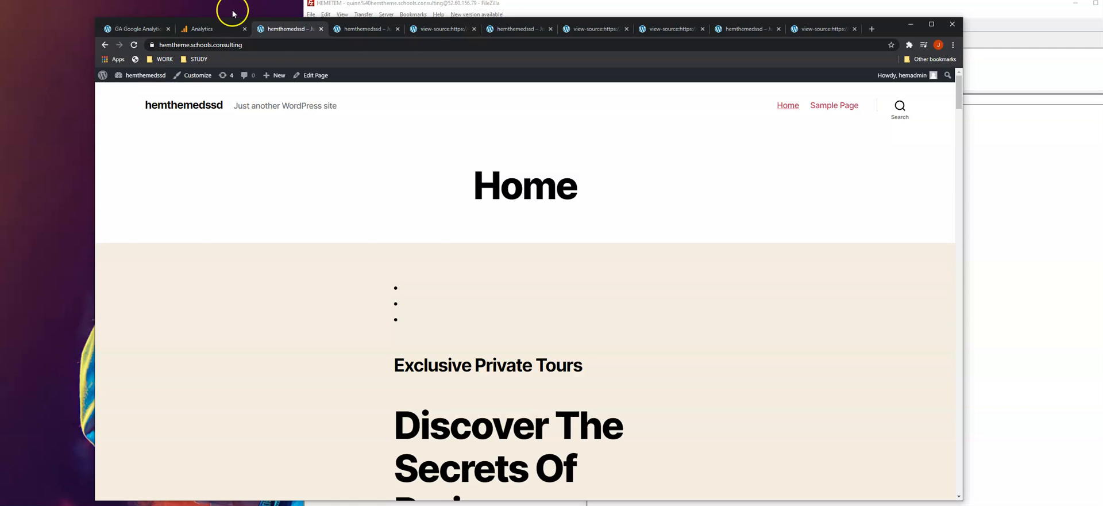
click(202, 28)
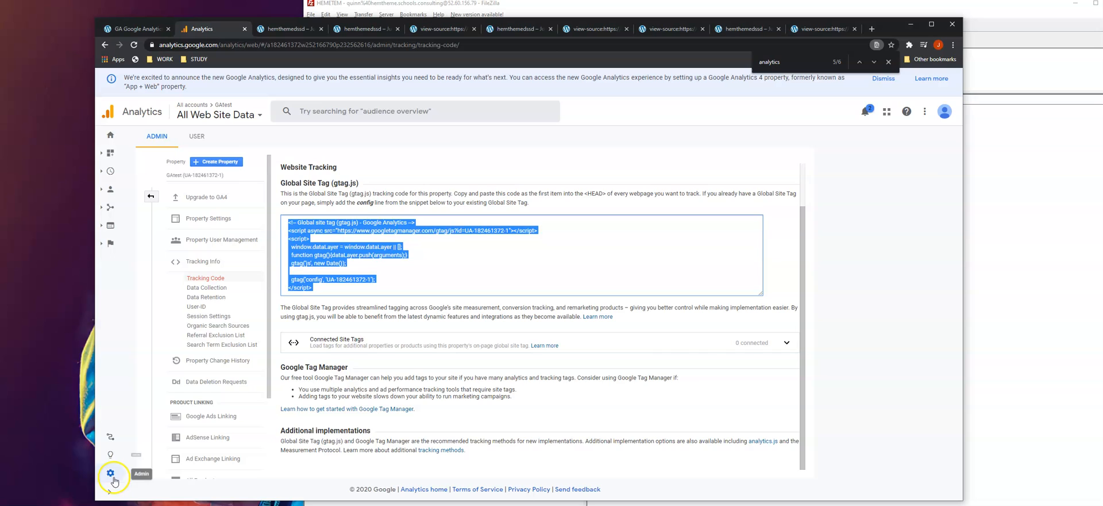
click(110, 472)
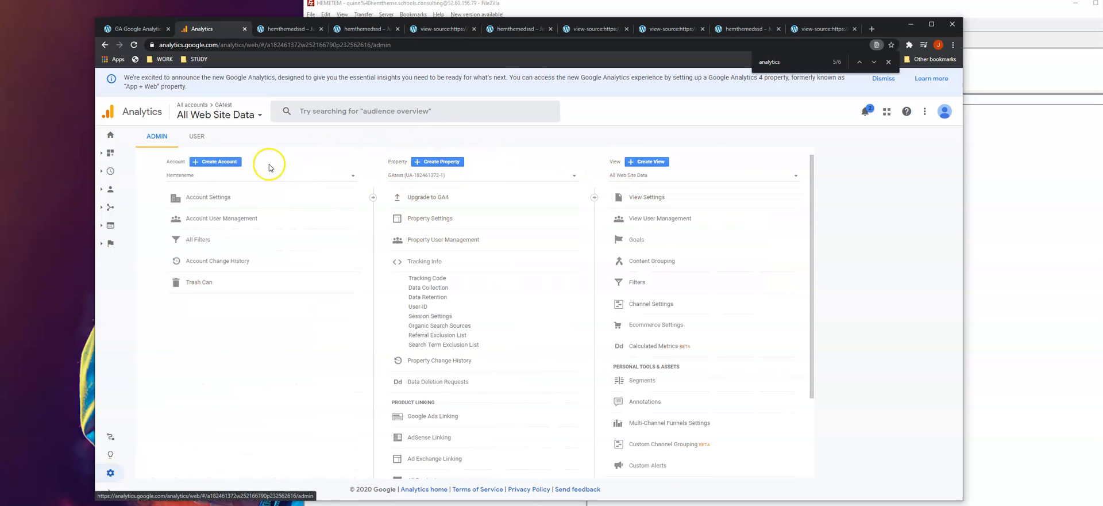
mouse_move(437, 161)
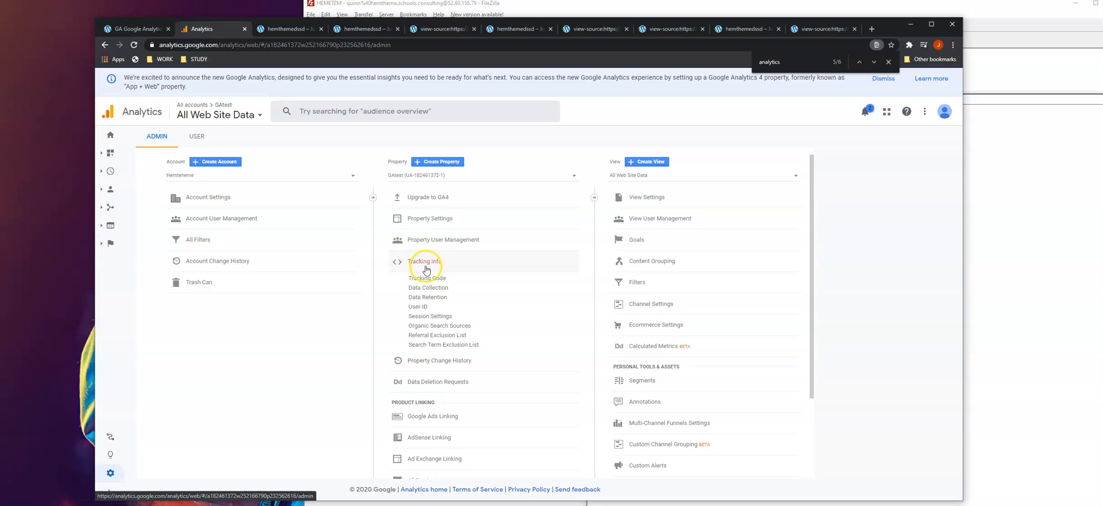
mouse_move(450, 263)
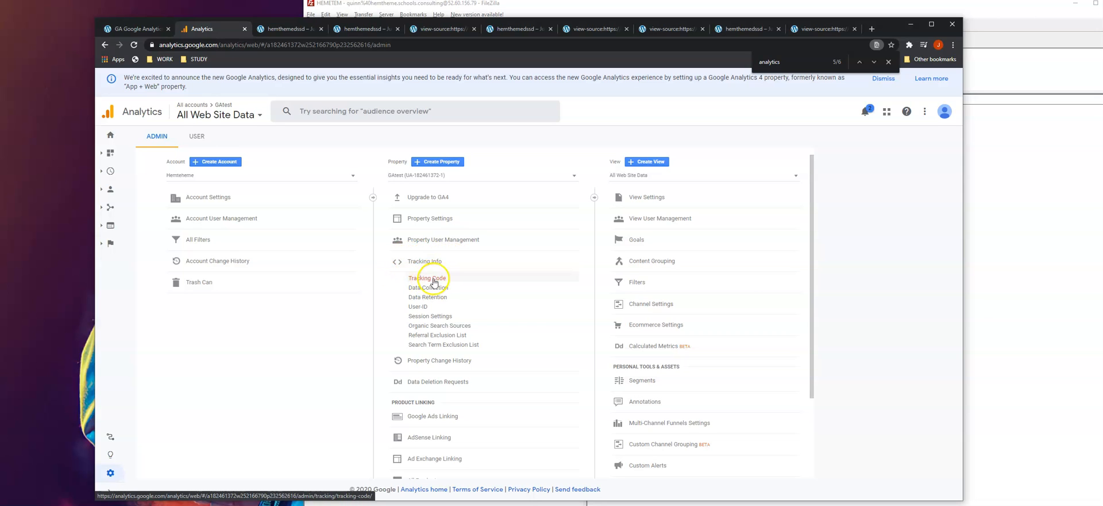
click(428, 278)
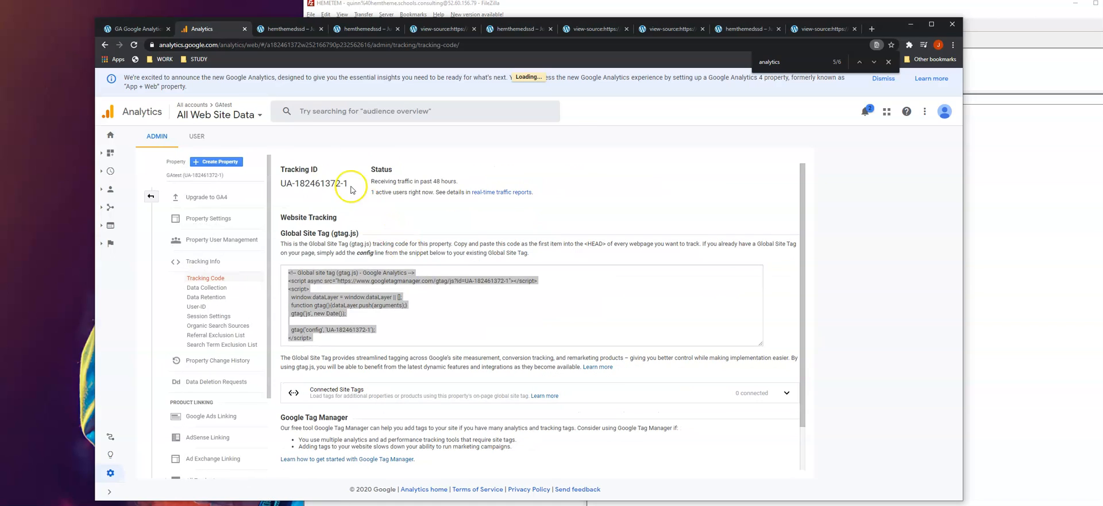
double_click(314, 184)
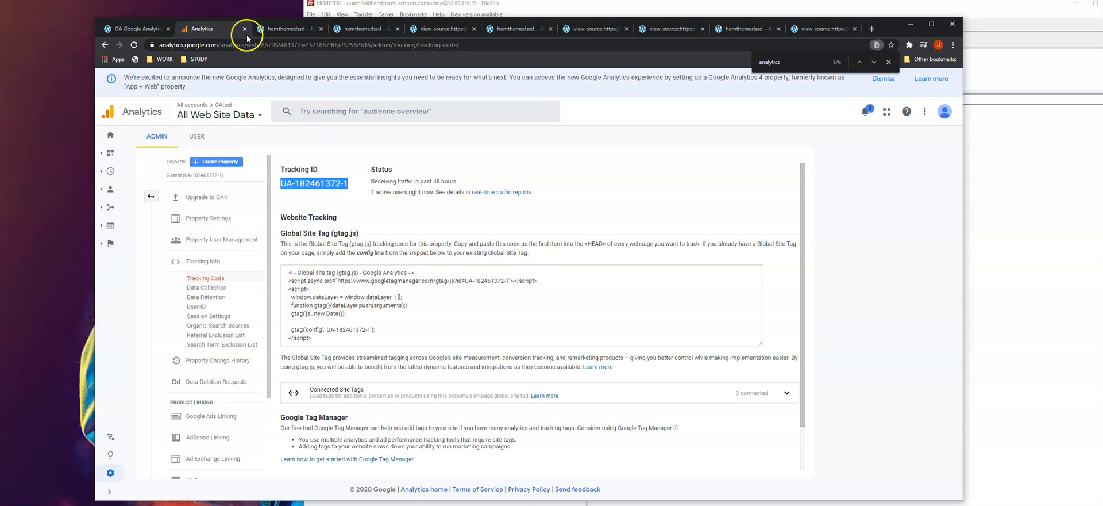
Step: Return to the WordPress dashboard and go to Plugins > Add New
click(245, 29)
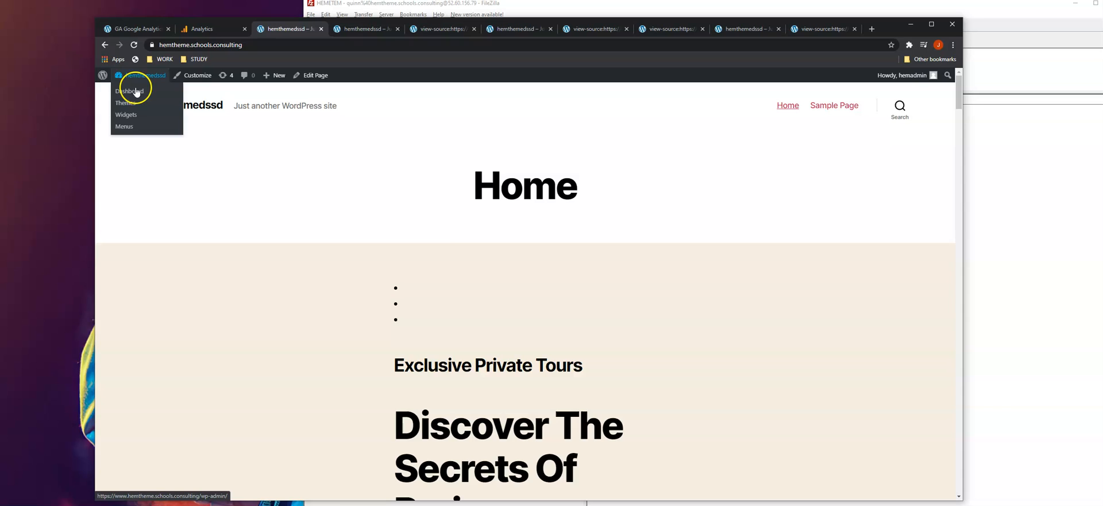
click(131, 92)
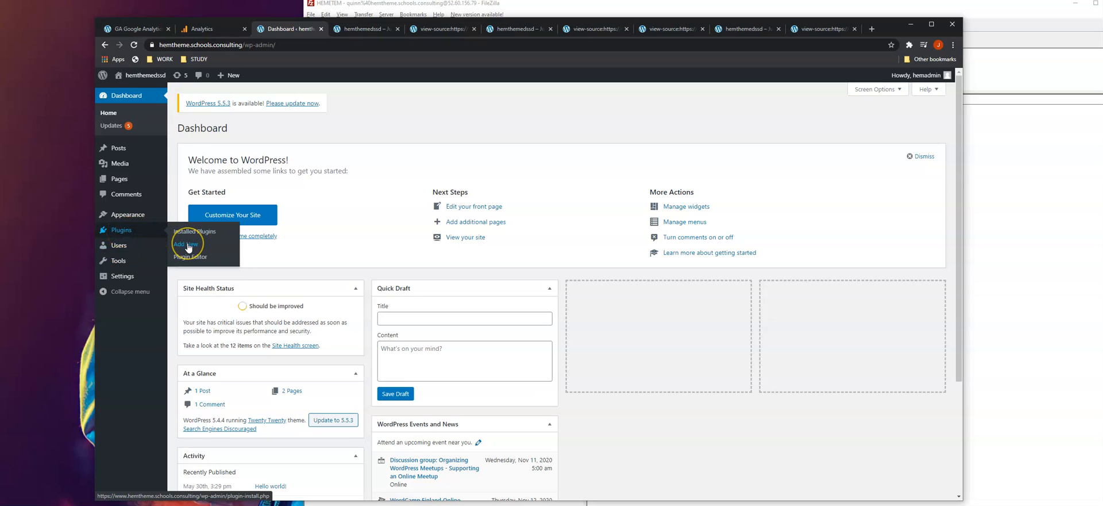
click(184, 243)
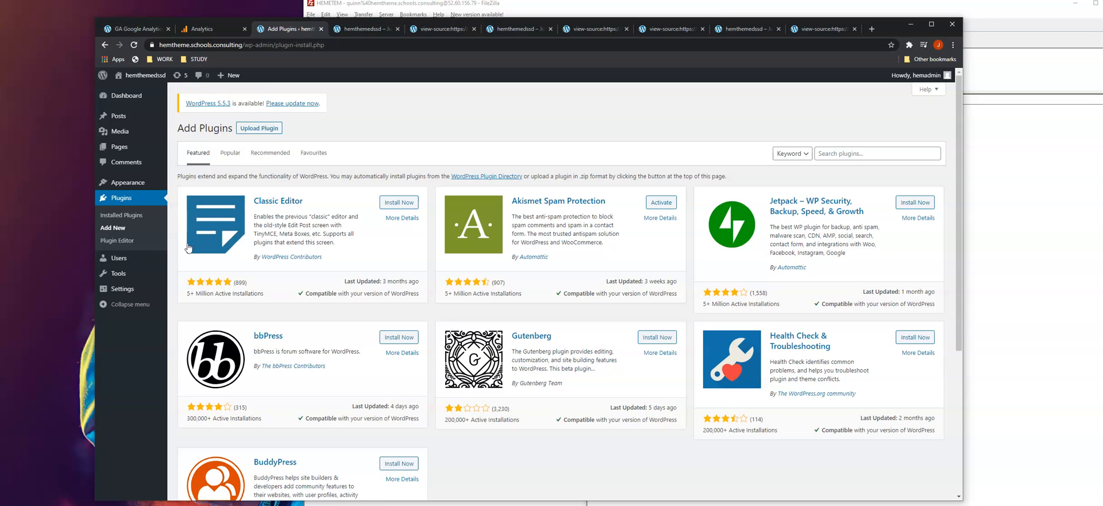
Step: Search plugins for 'analytics', then install and activate GA Google Analytics
click(875, 153)
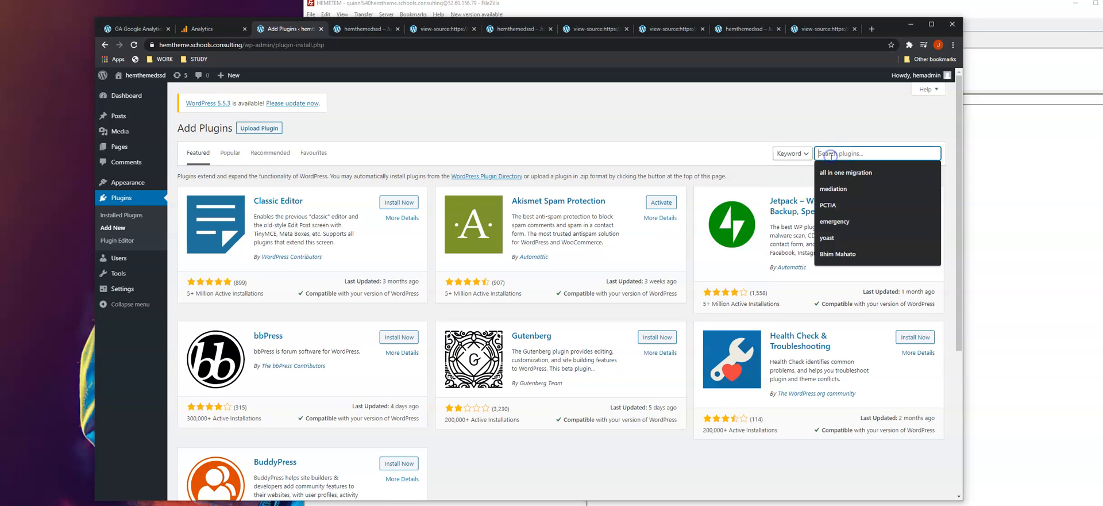
text(analytics)
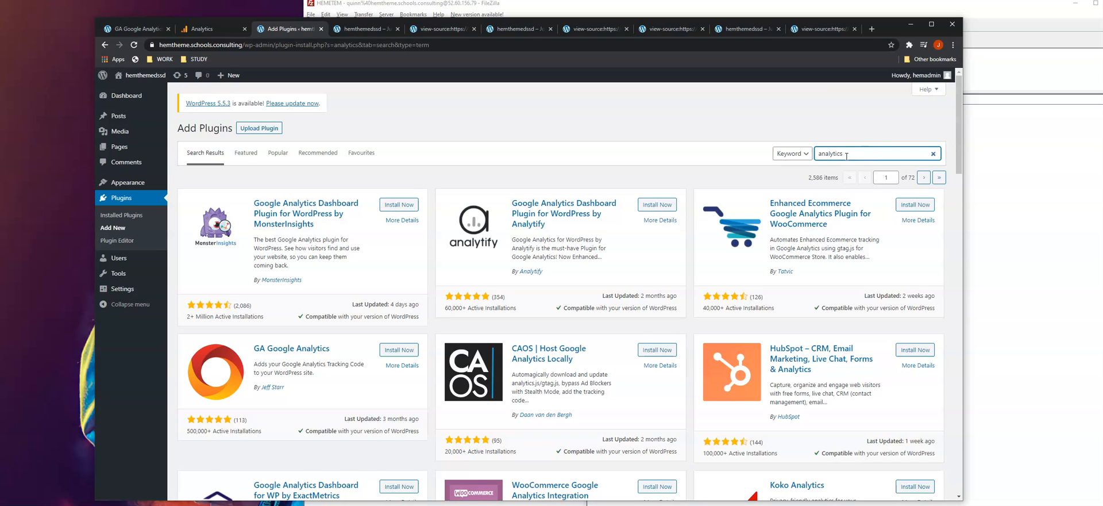
mouse_move(373, 225)
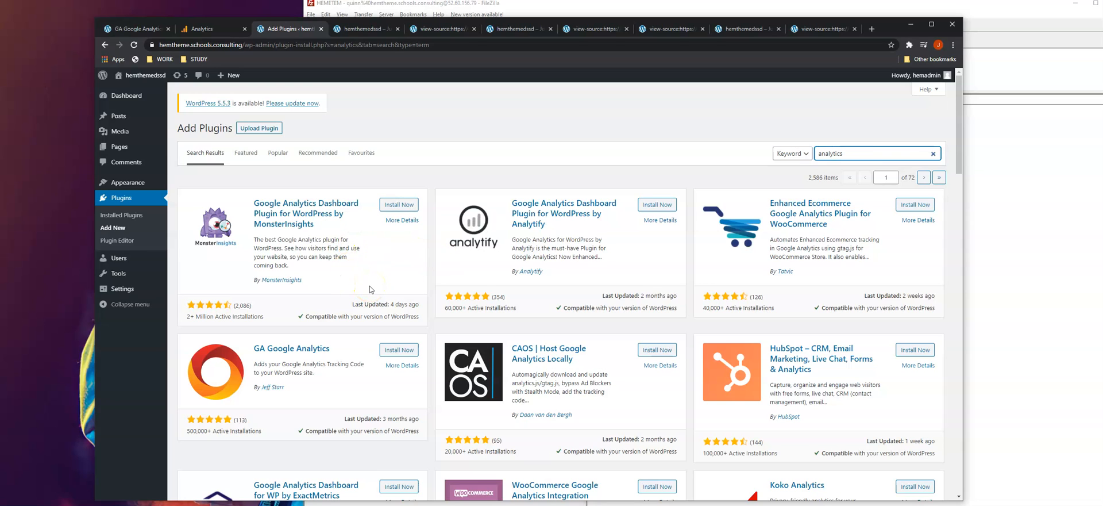
mouse_move(621, 263)
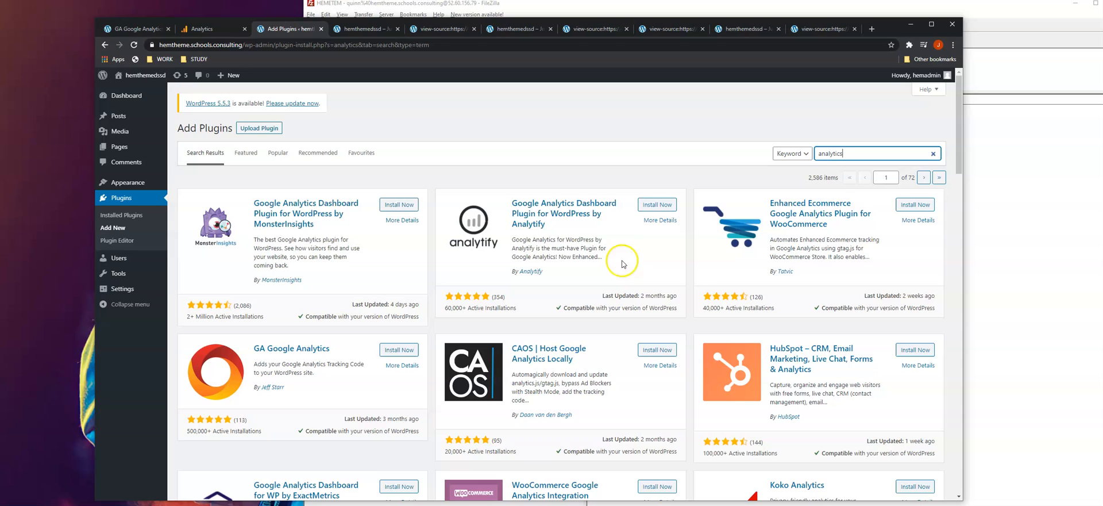
mouse_move(355, 242)
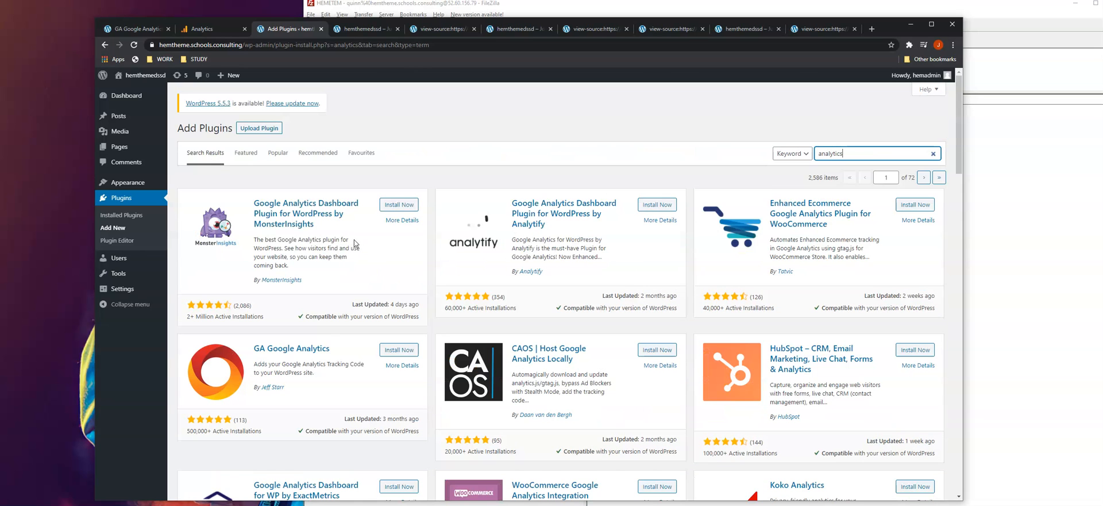
mouse_move(342, 350)
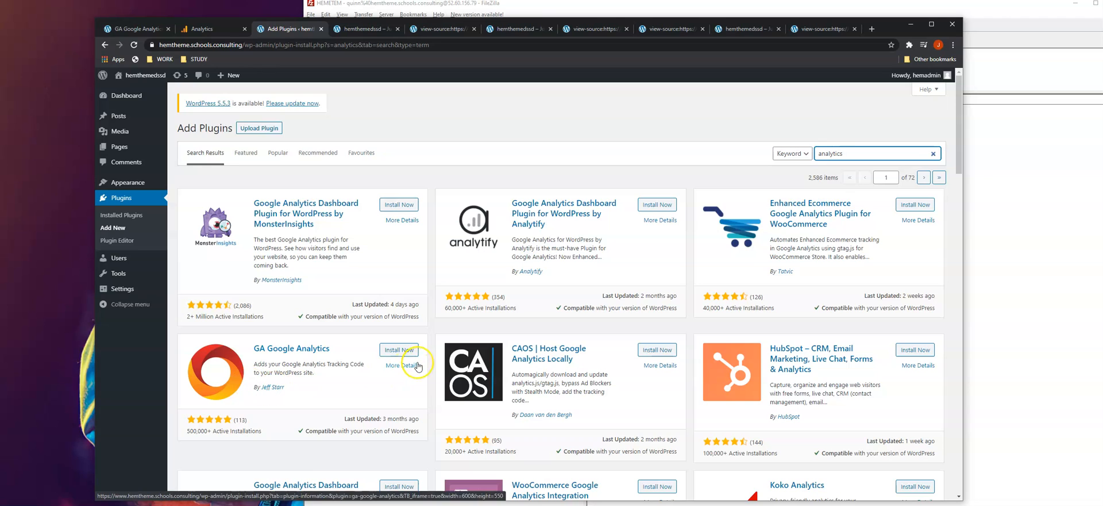
click(398, 349)
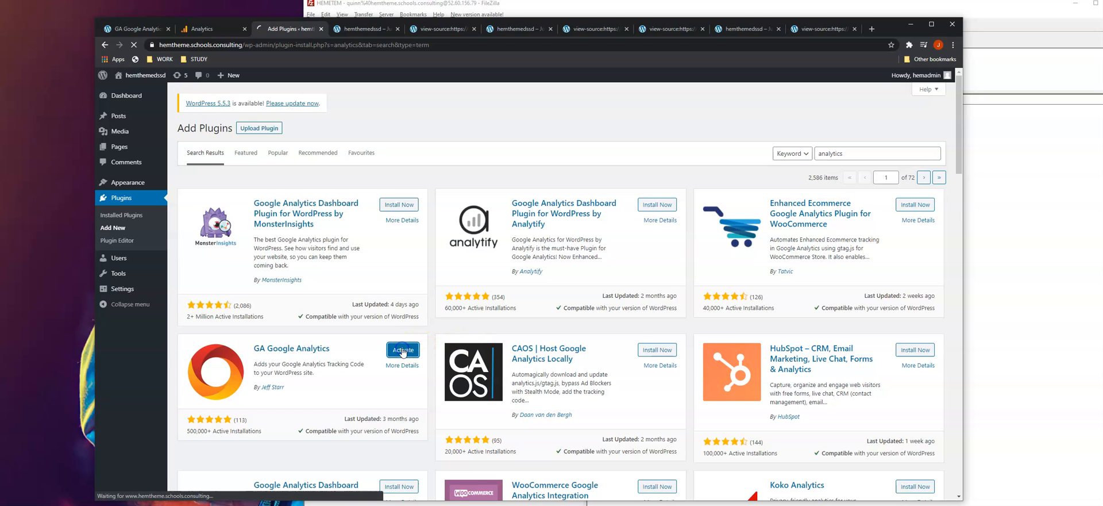
click(403, 349)
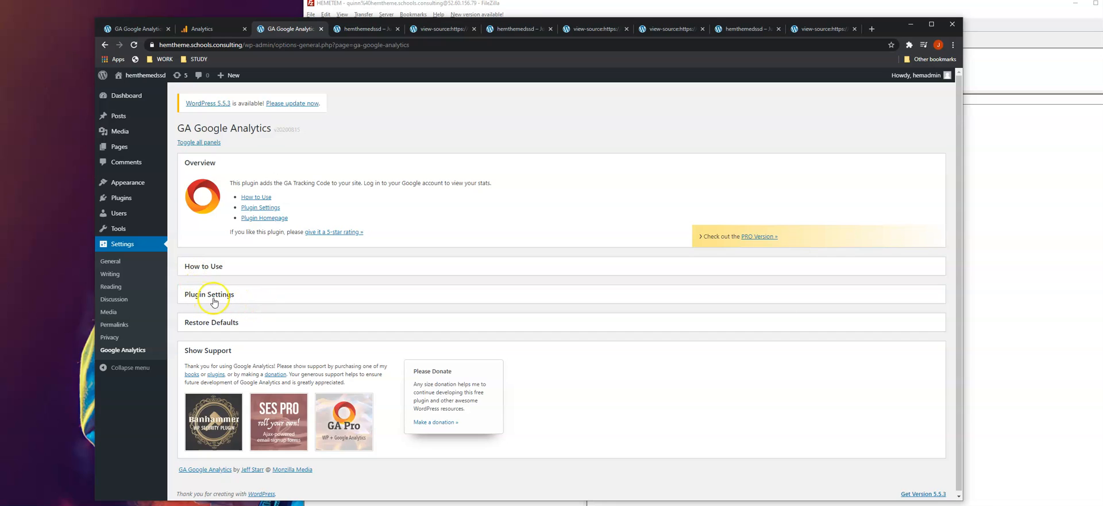
mouse_move(238, 302)
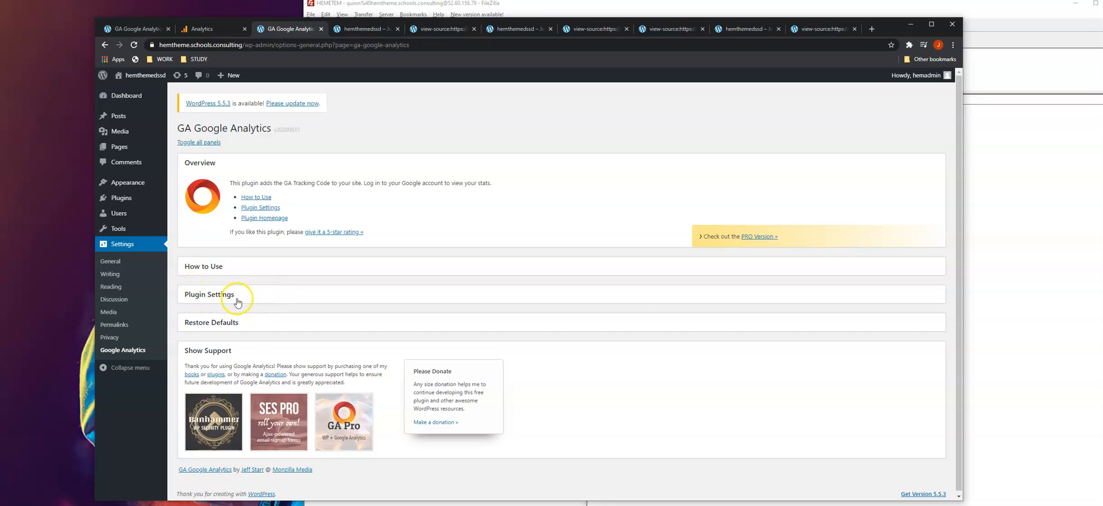
Step: Expand the GA Google Analytics Plugin Settings panel to reveal the tracking ID field
click(209, 294)
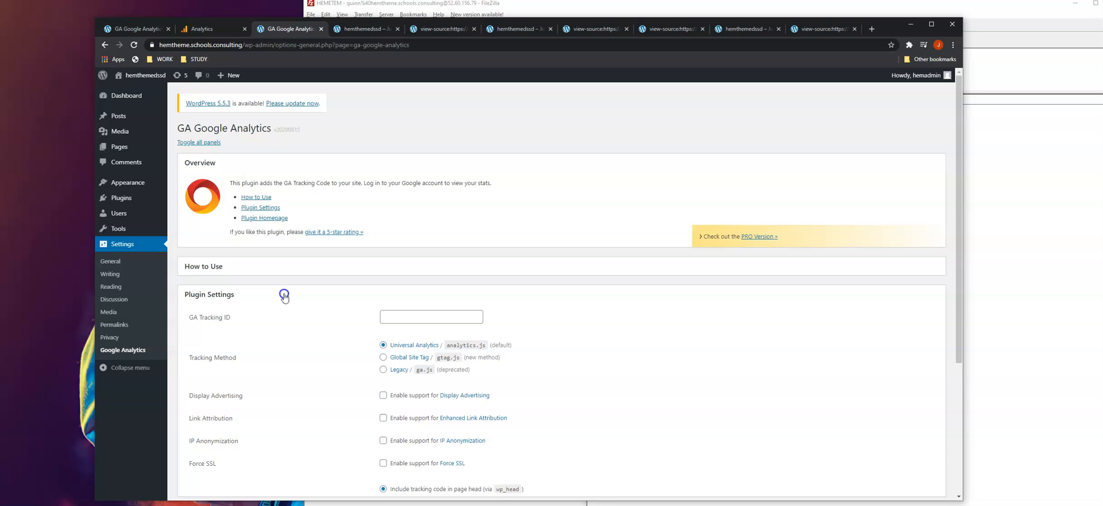
scroll(down, 3)
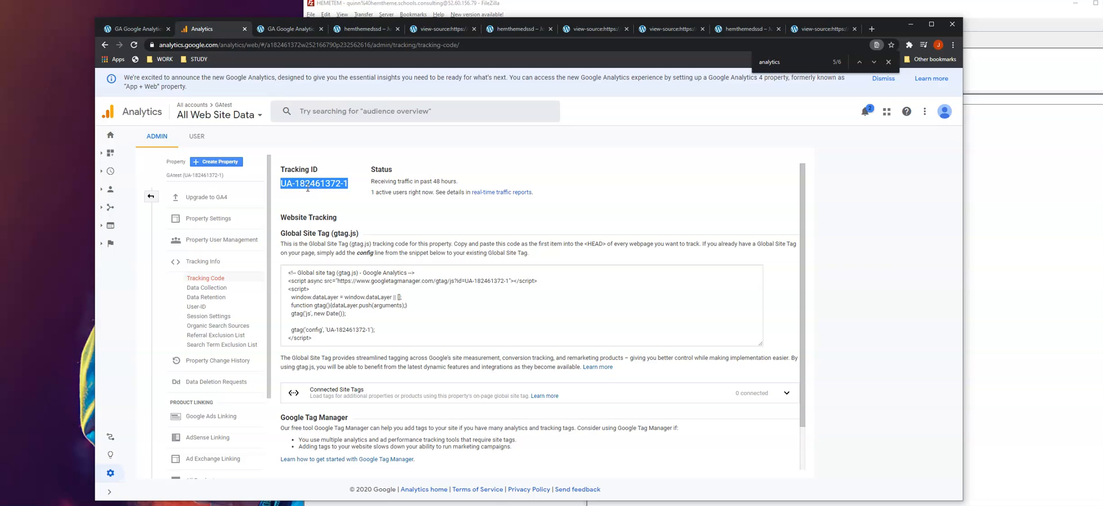
click(289, 29)
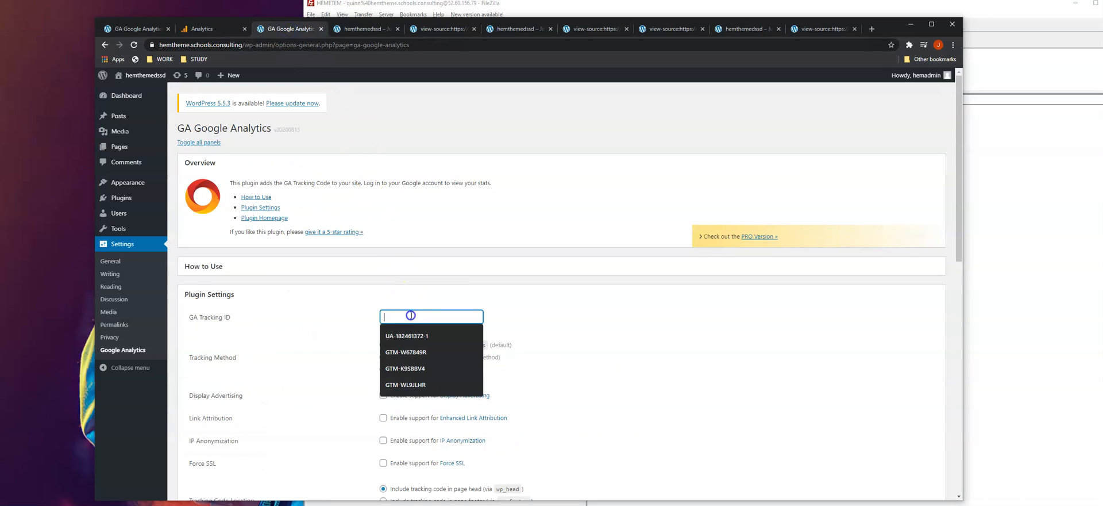
scroll(down, 3)
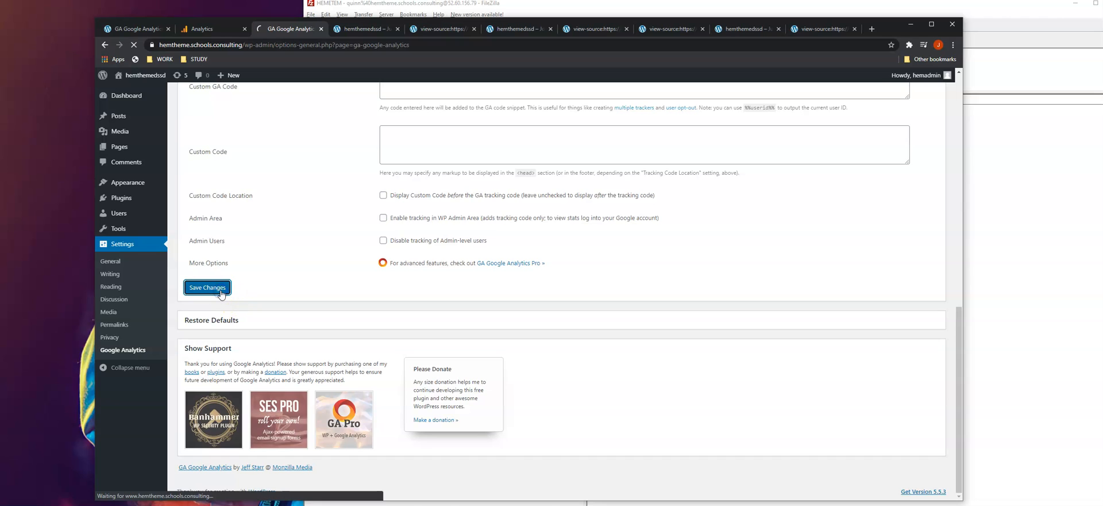
click(207, 287)
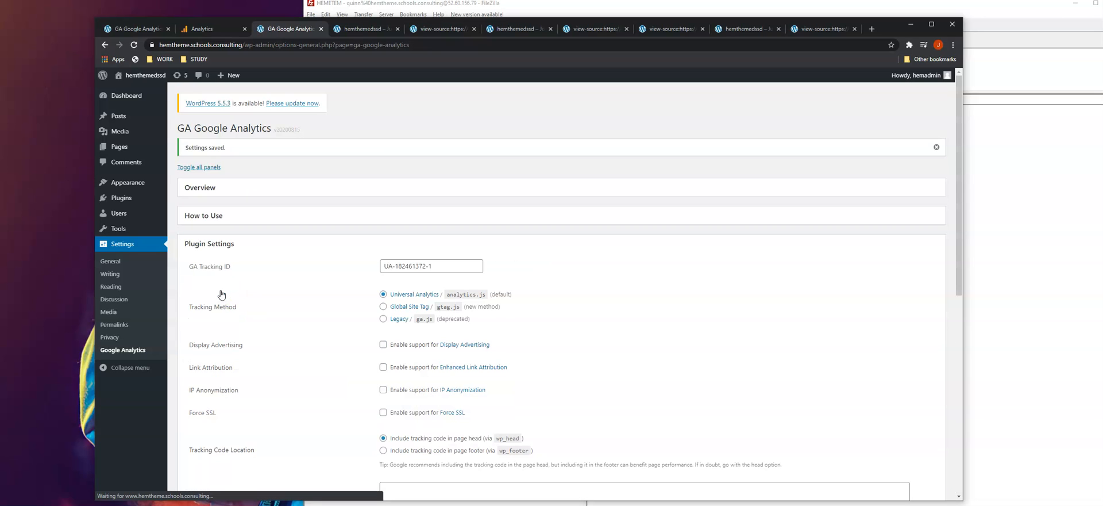
mouse_move(146, 74)
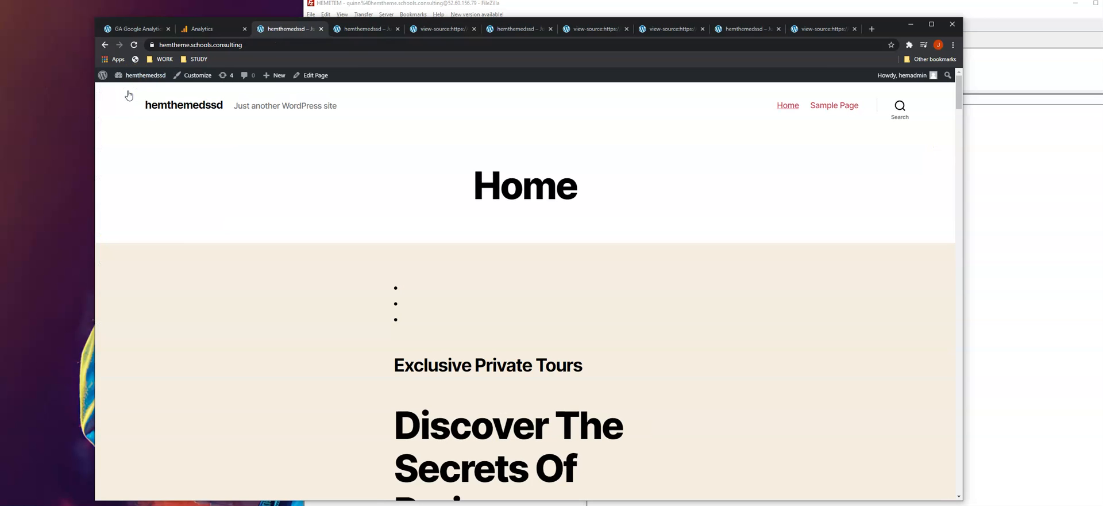
right_click(215, 211)
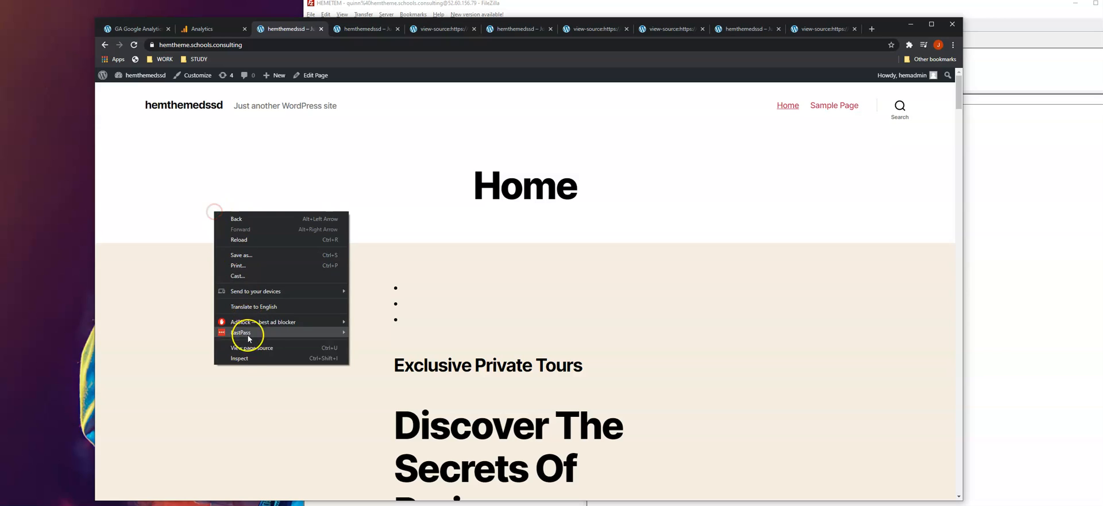
click(251, 347)
text(analyt)
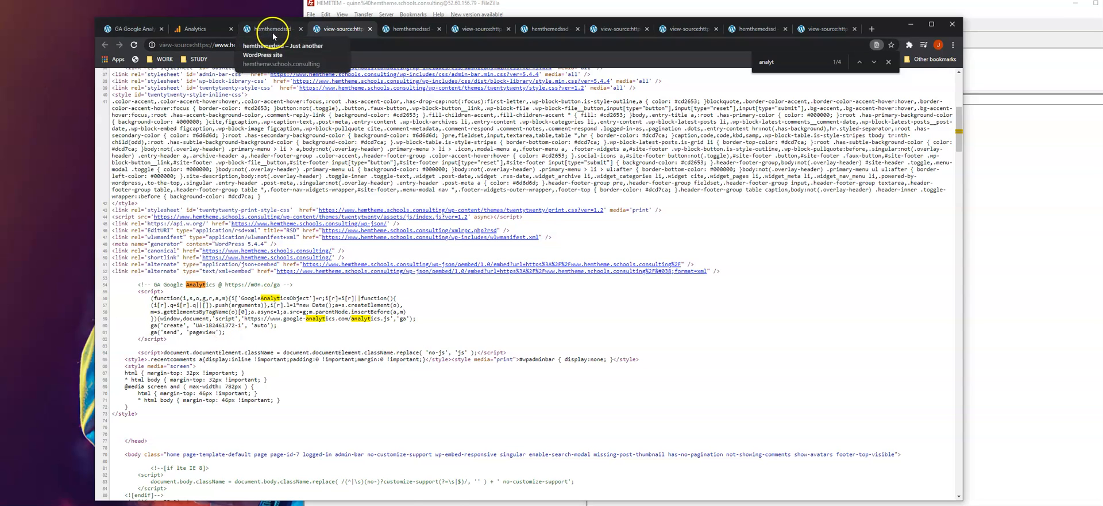
click(268, 28)
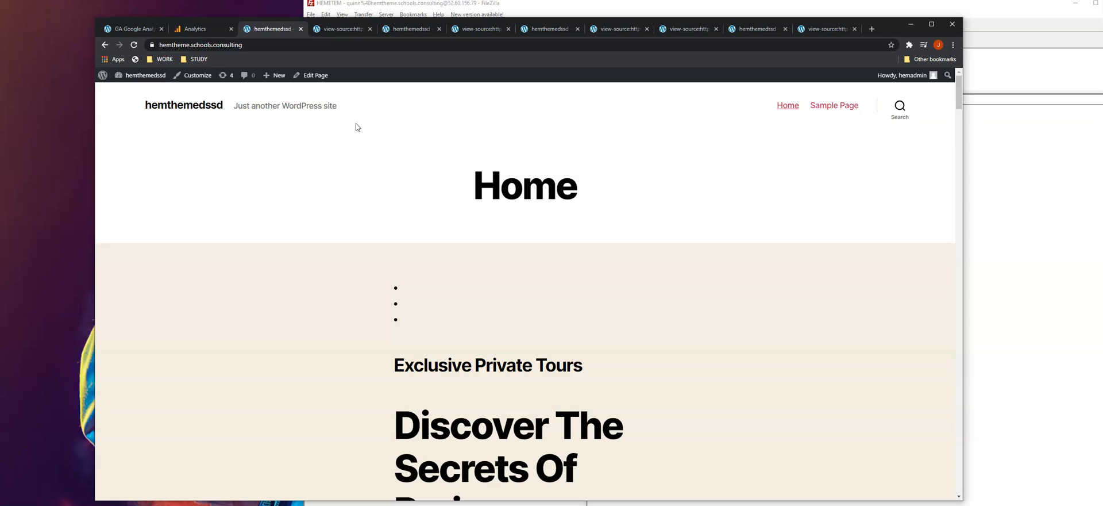
mouse_move(366, 128)
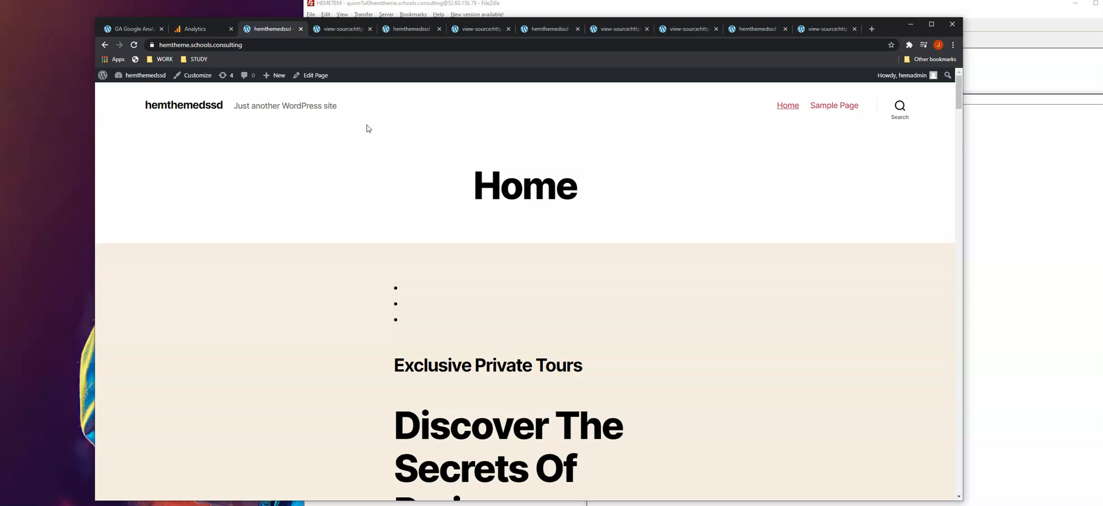